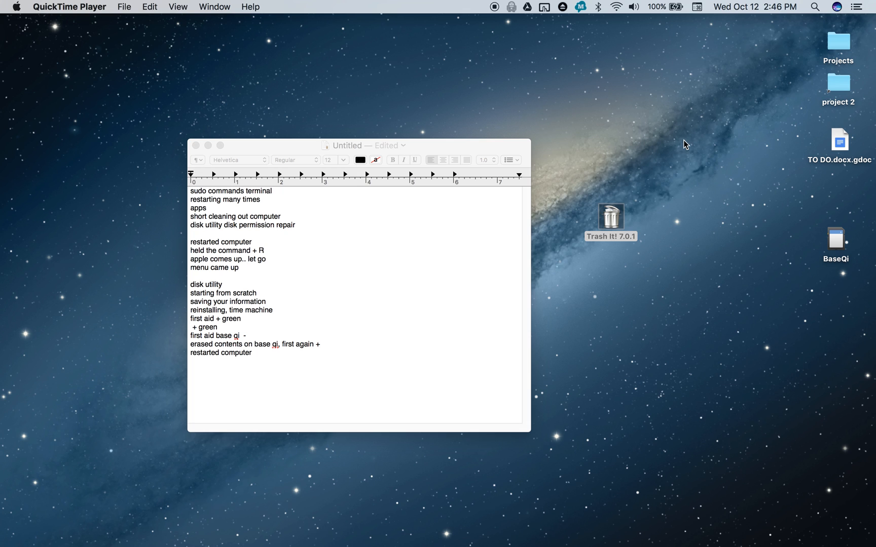
{"action": "mouse_move", "coordinate": [851, 520]}
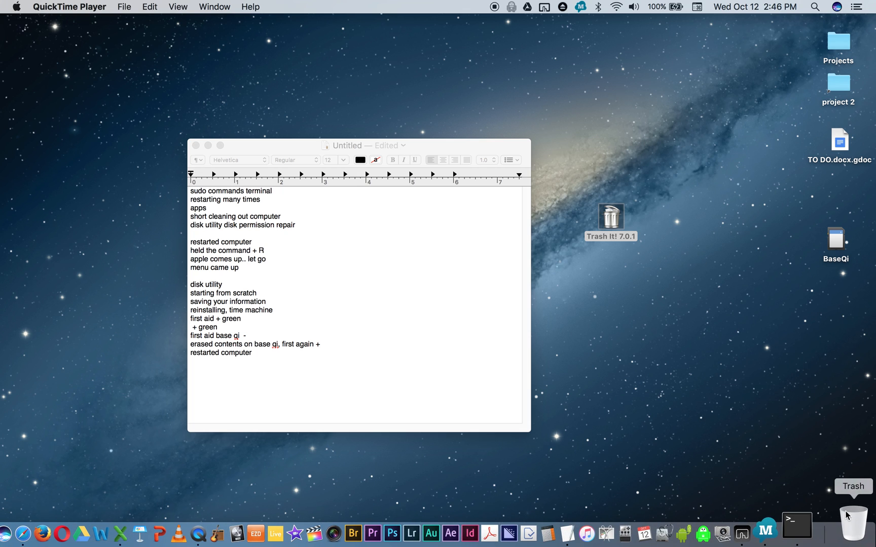
{"action": "mouse_move", "coordinate": [724, 413]}
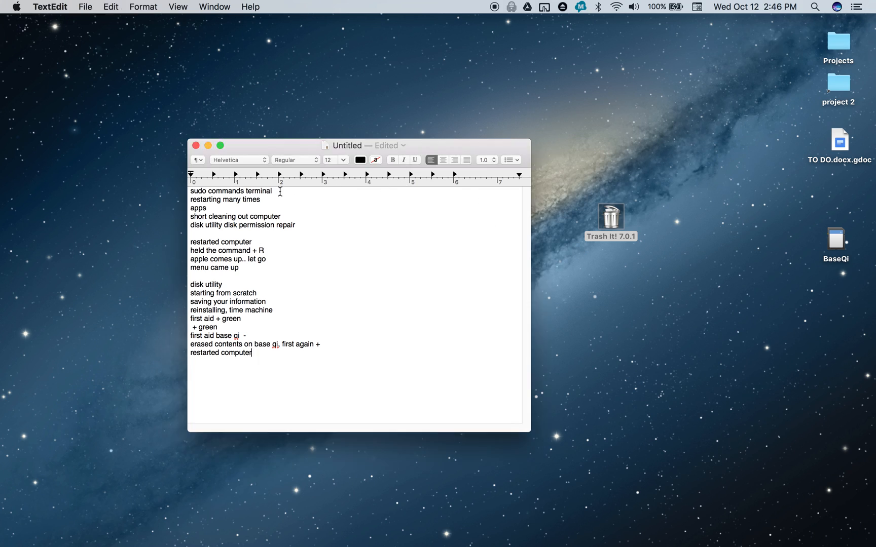
Select the 'sudo commands terminal' line at the top of the note
{"action": "triple_click", "coordinate": [231, 191]}
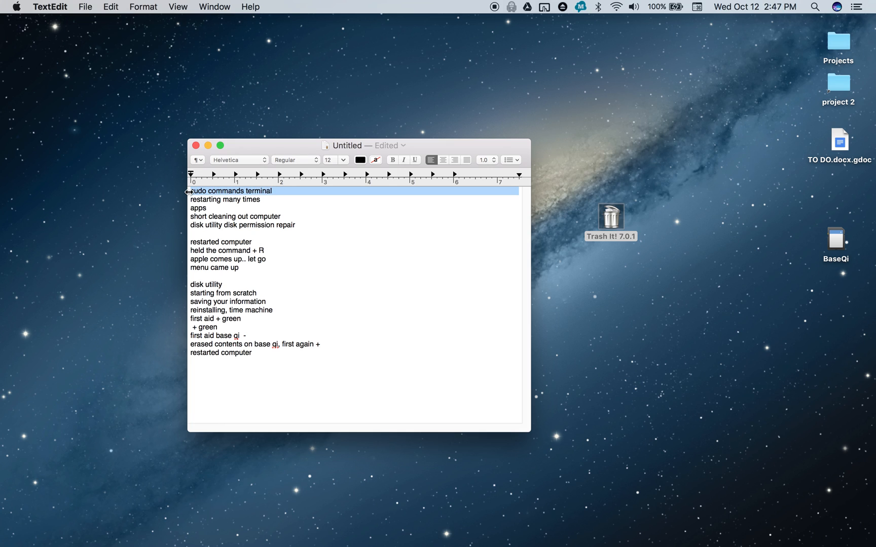
{"action": "mouse_move", "coordinate": [216, 207]}
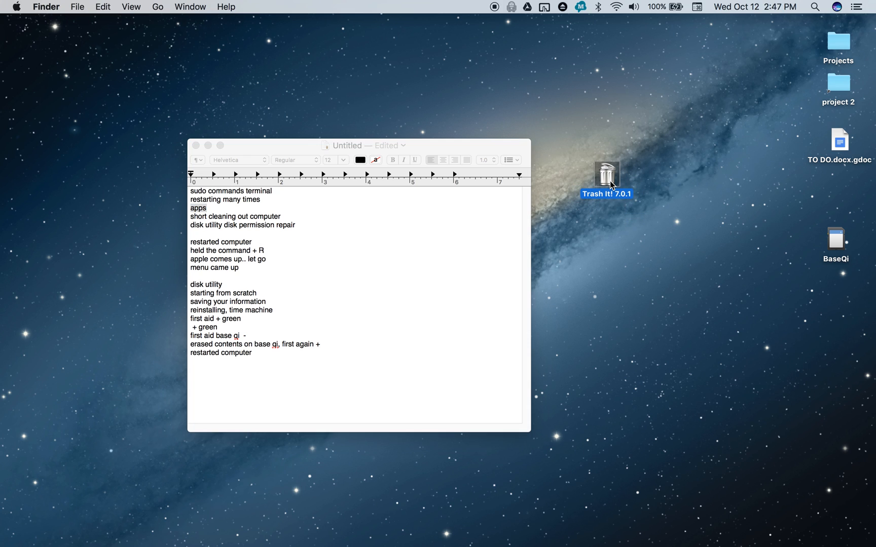
{"action": "mouse_move", "coordinate": [595, 178]}
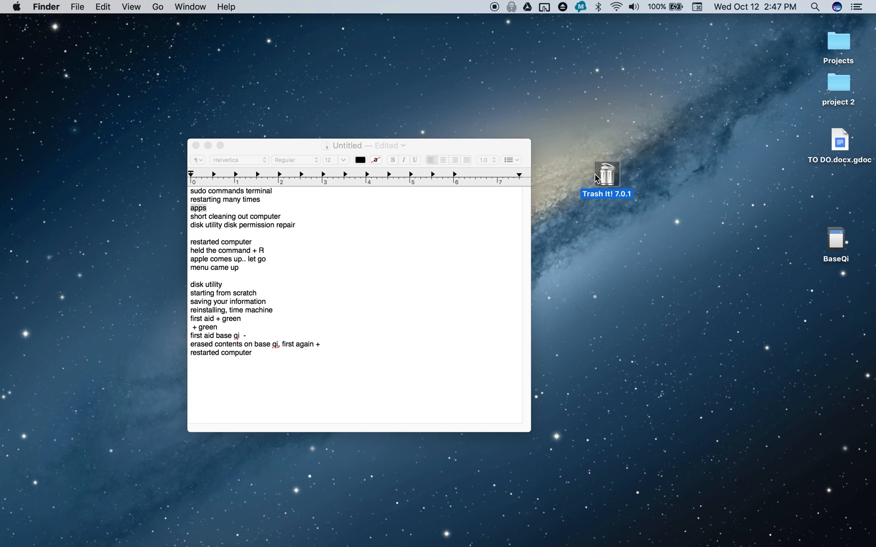
{"action": "mouse_move", "coordinate": [610, 190]}
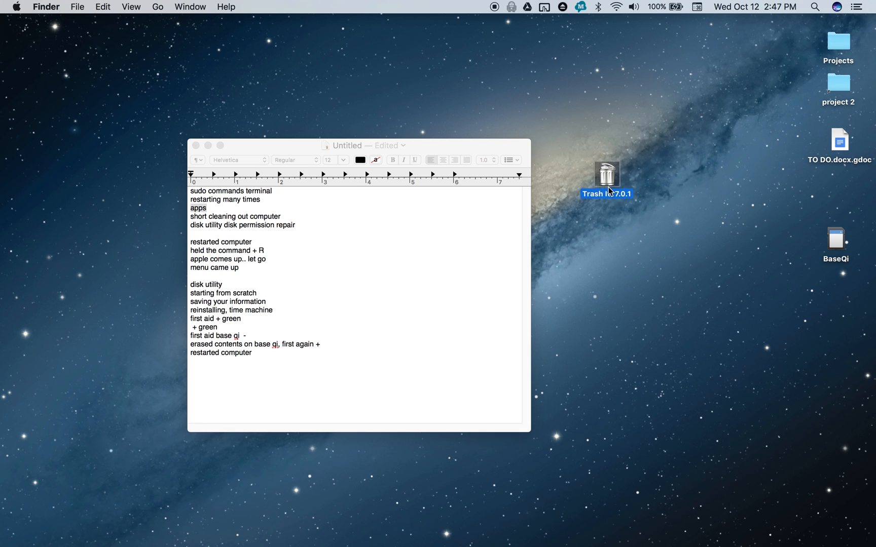
{"action": "mouse_move", "coordinate": [606, 188]}
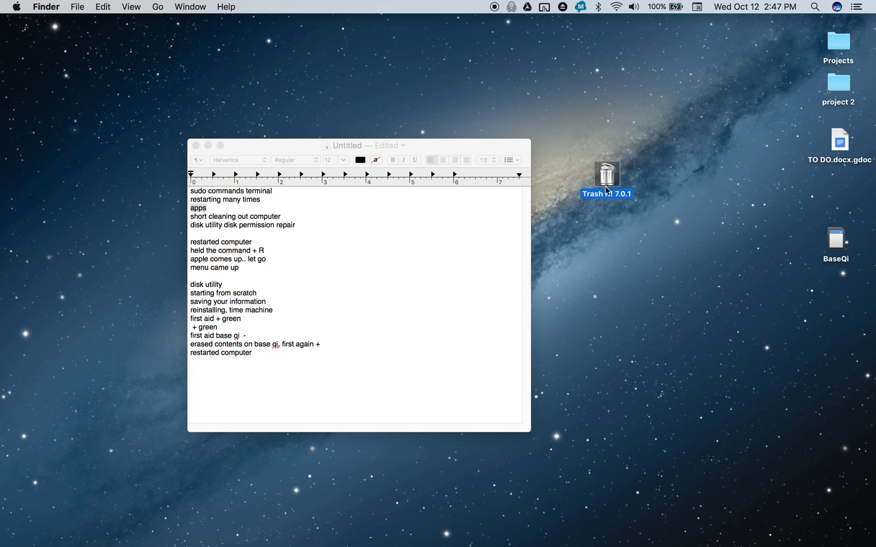
{"action": "mouse_move", "coordinate": [221, 201]}
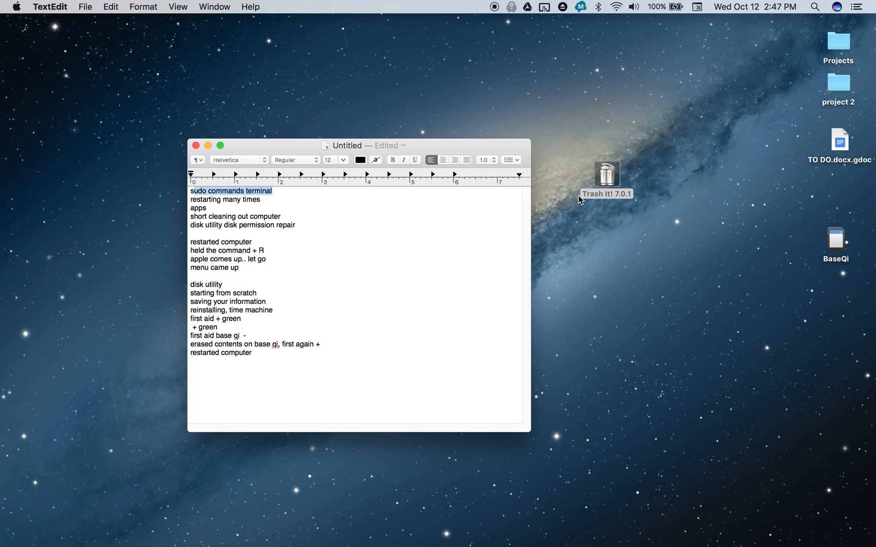
{"action": "mouse_move", "coordinate": [368, 192]}
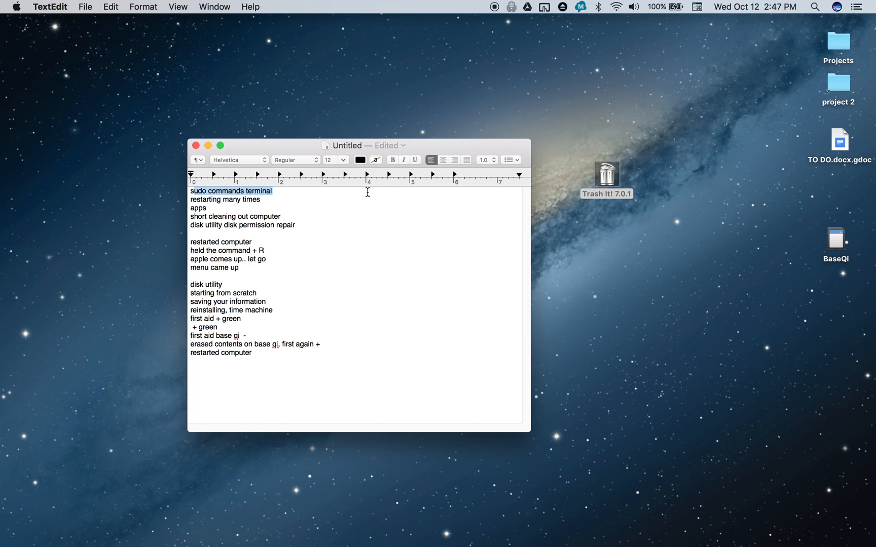
{"action": "mouse_move", "coordinate": [289, 217]}
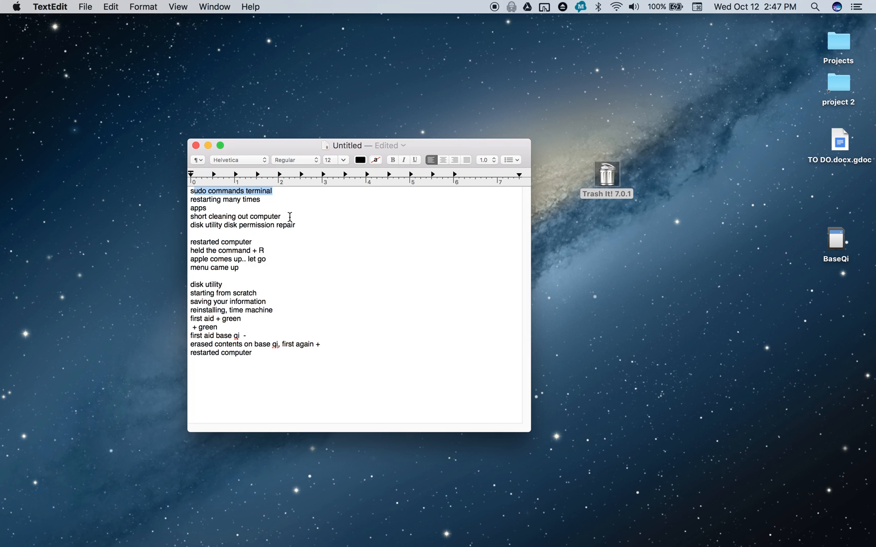
Select the 'short cleaning out computer' line
{"action": "triple_click", "coordinate": [235, 217]}
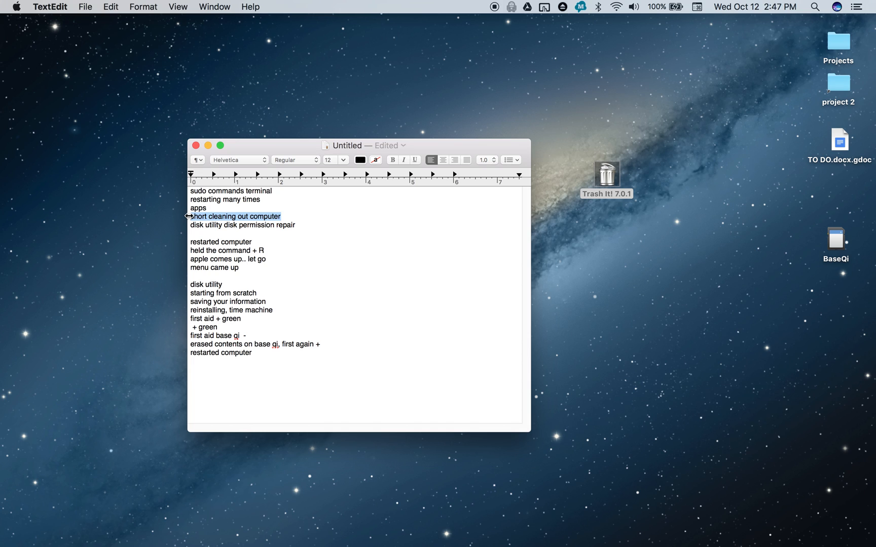
{"action": "mouse_move", "coordinate": [499, 250]}
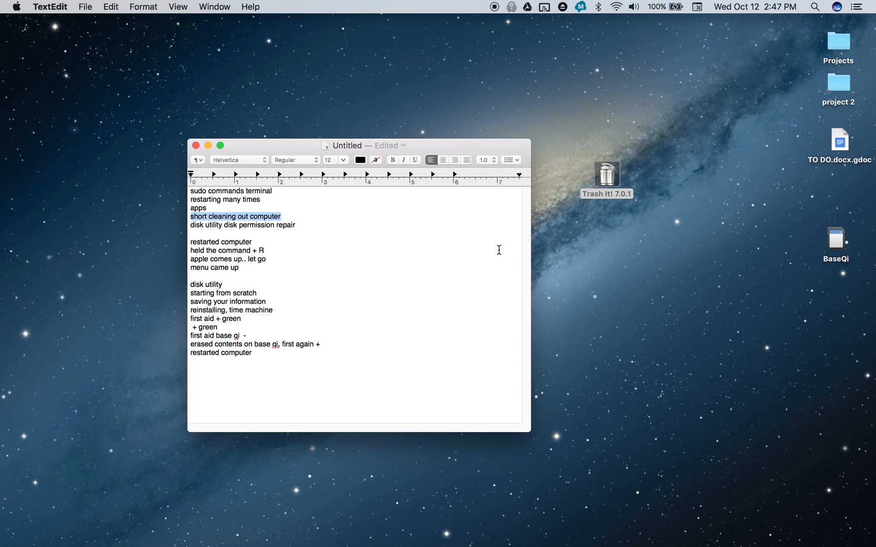
{"action": "mouse_move", "coordinate": [568, 253]}
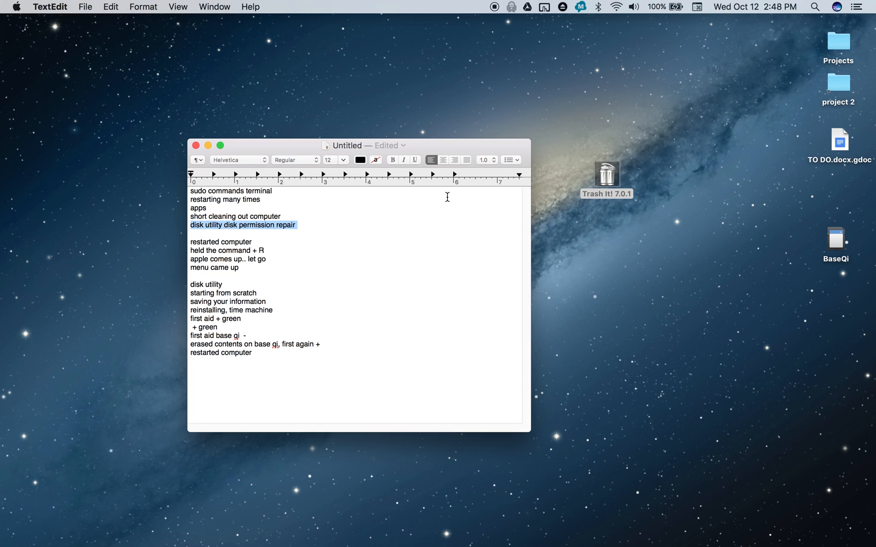
{"action": "mouse_move", "coordinate": [454, 150]}
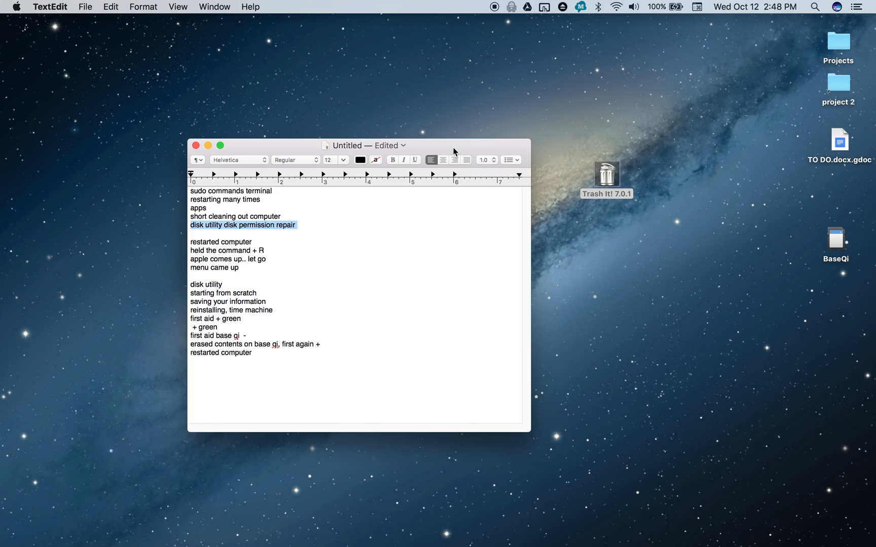
{"action": "mouse_move", "coordinate": [272, 267]}
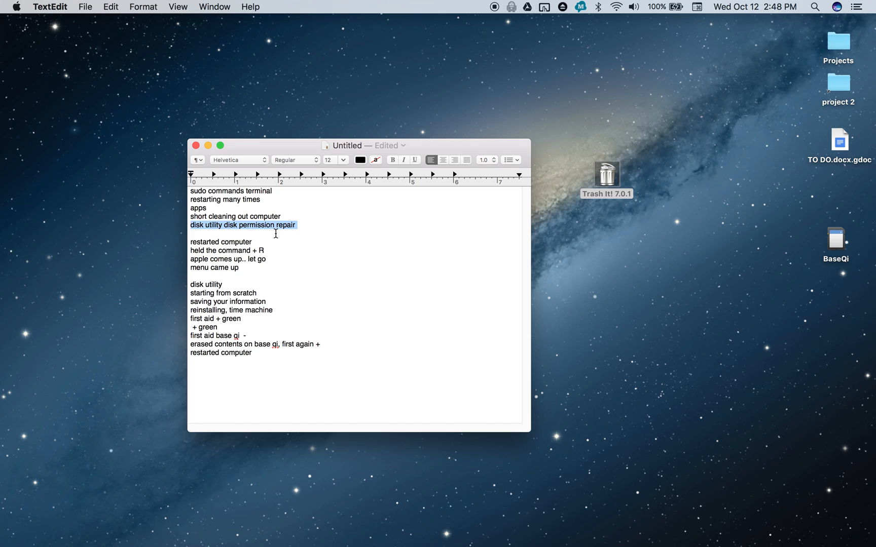
Mark 'restarted computer', the words 'command + R', then the 'disk utility' line
{"action": "double_click", "coordinate": [221, 243]}
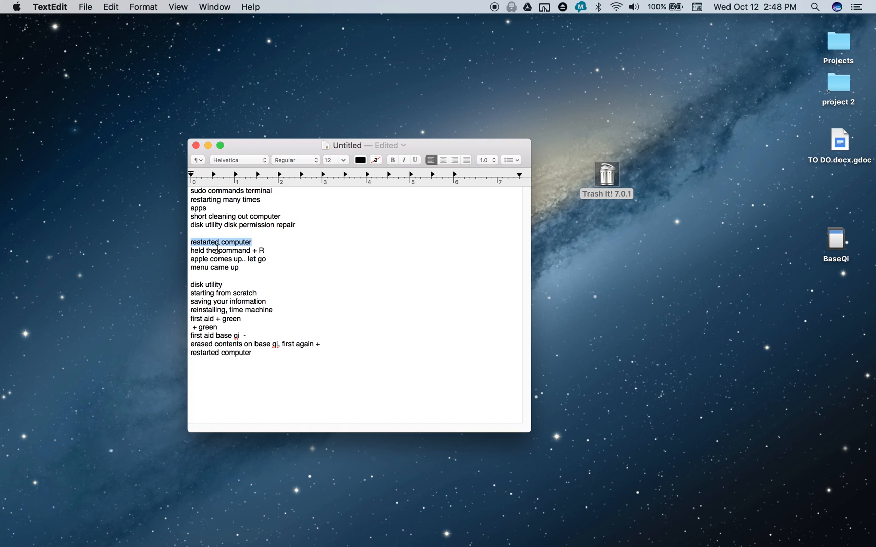
{"action": "left_click_drag", "start_coordinate": [216, 250], "coordinate": [266, 251]}
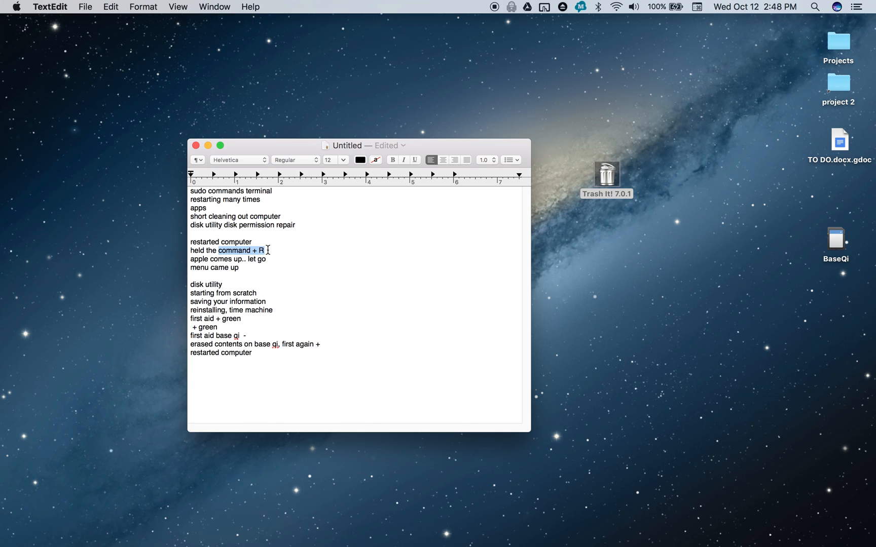
{"action": "mouse_move", "coordinate": [217, 262]}
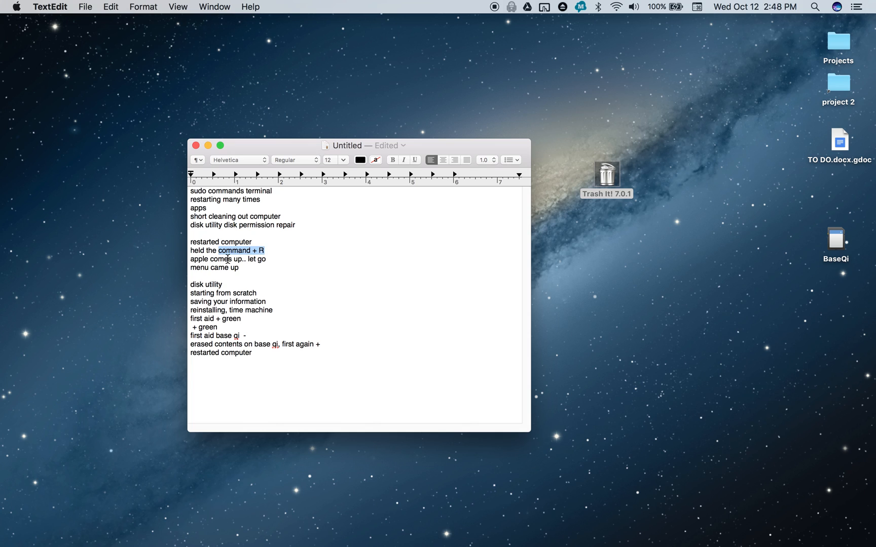
{"action": "mouse_move", "coordinate": [242, 269]}
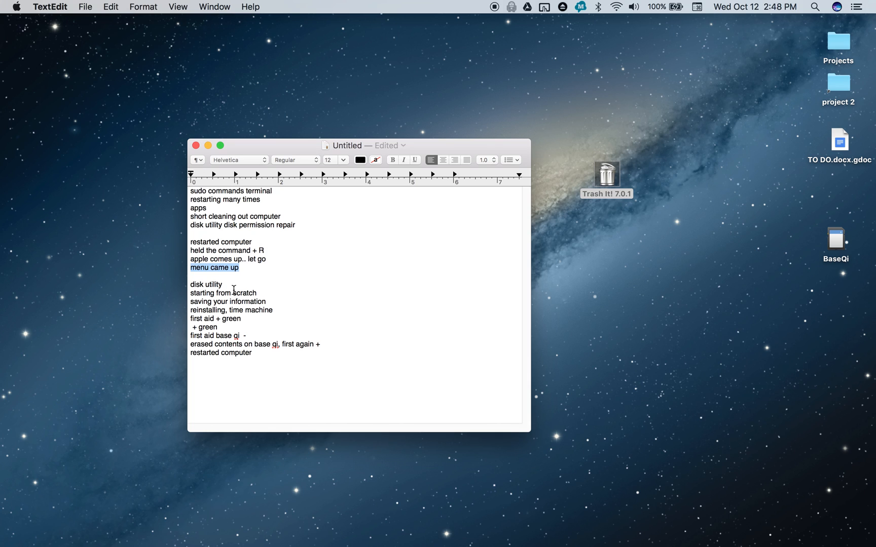
{"action": "double_click", "coordinate": [205, 284]}
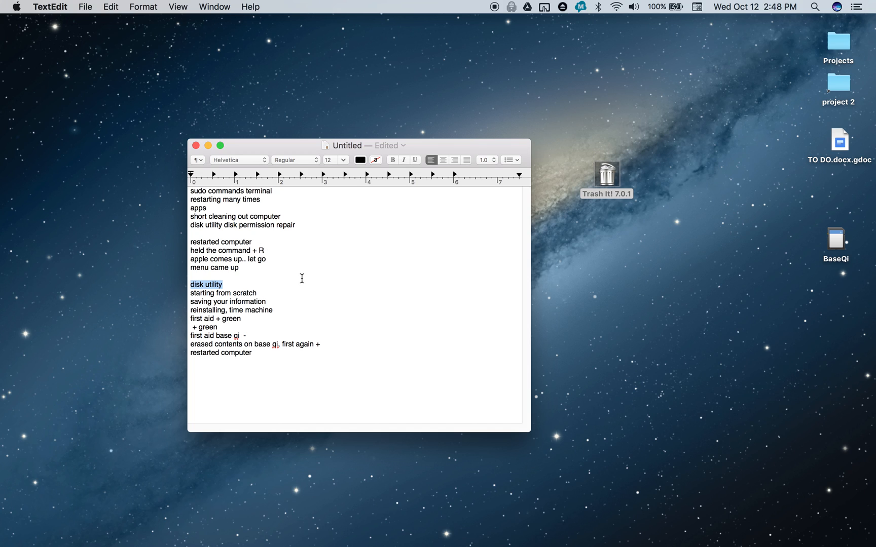
{"action": "mouse_move", "coordinate": [457, 421]}
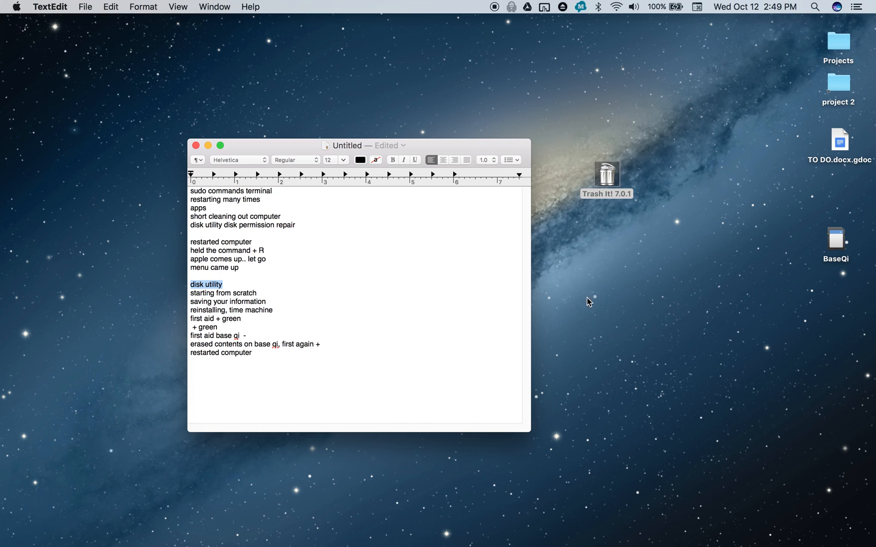
{"action": "mouse_move", "coordinate": [583, 312]}
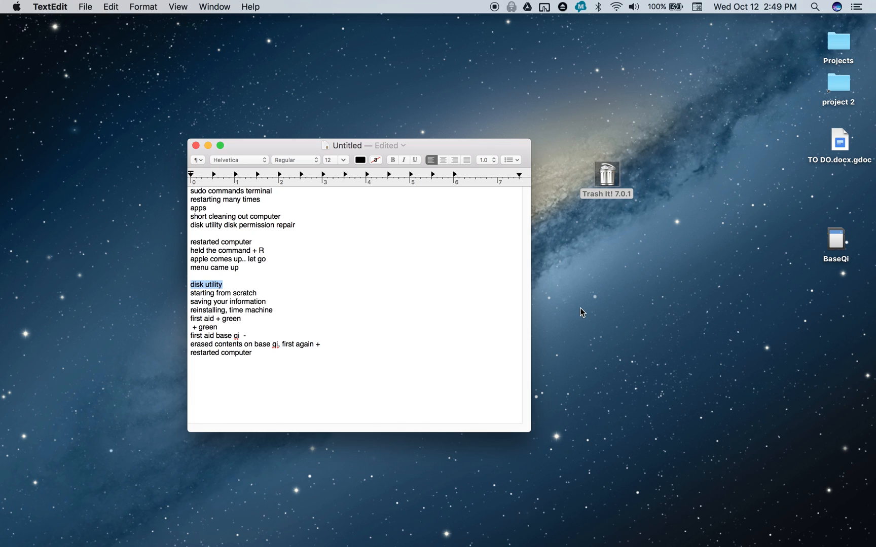
{"action": "mouse_move", "coordinate": [606, 347]}
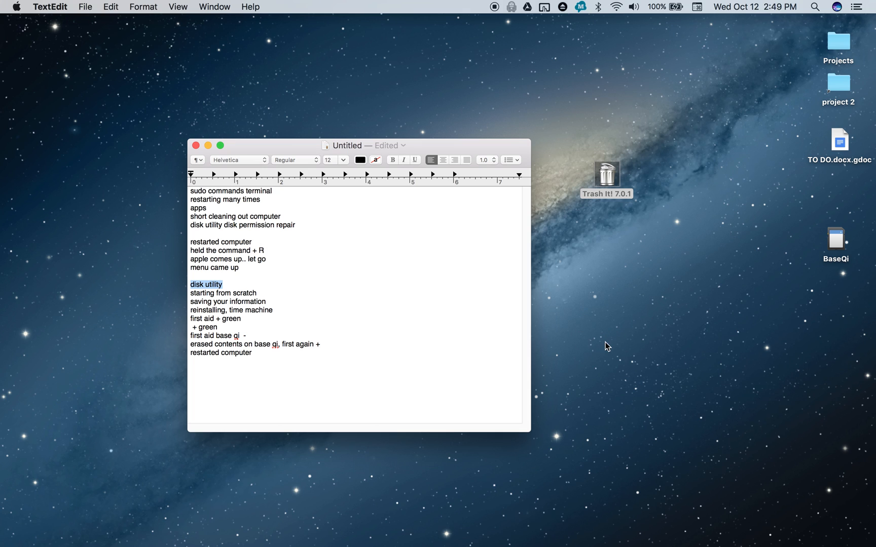
{"action": "mouse_move", "coordinate": [869, 257]}
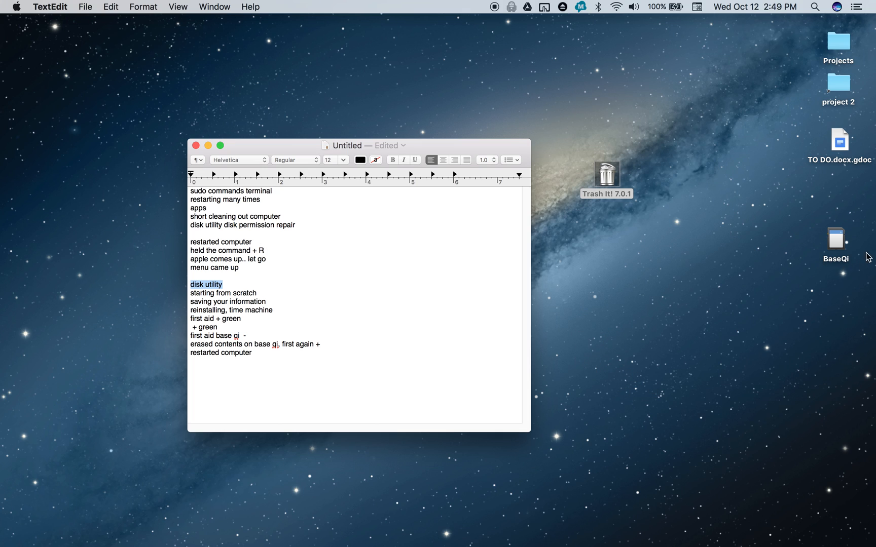
{"action": "mouse_move", "coordinate": [860, 250]}
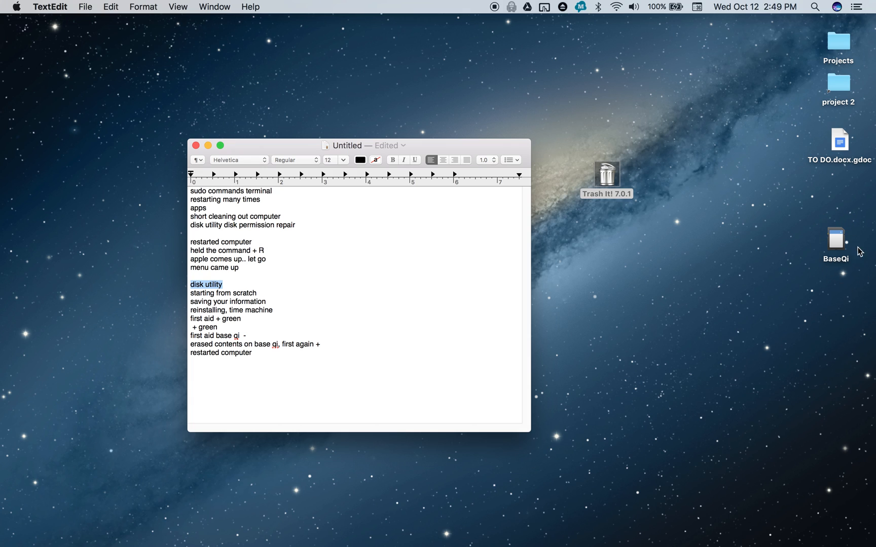
{"action": "mouse_move", "coordinate": [867, 232]}
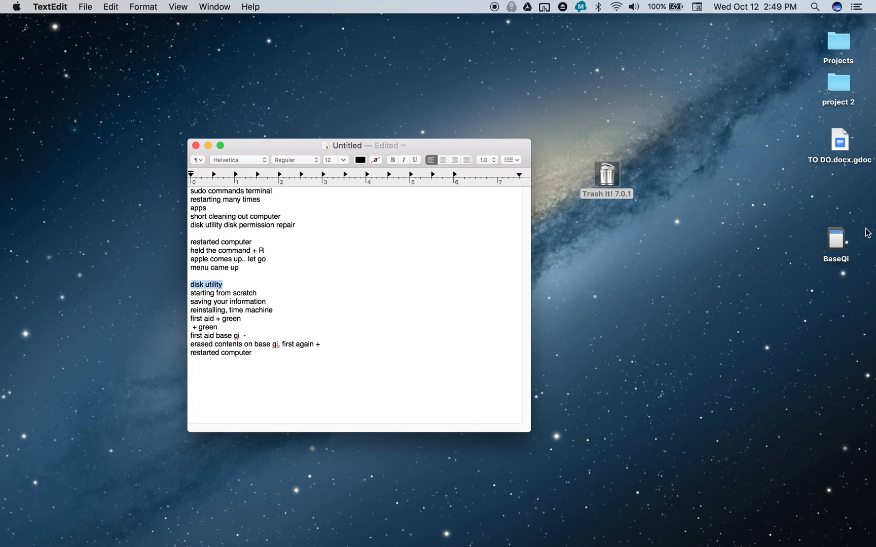
{"action": "mouse_move", "coordinate": [829, 256]}
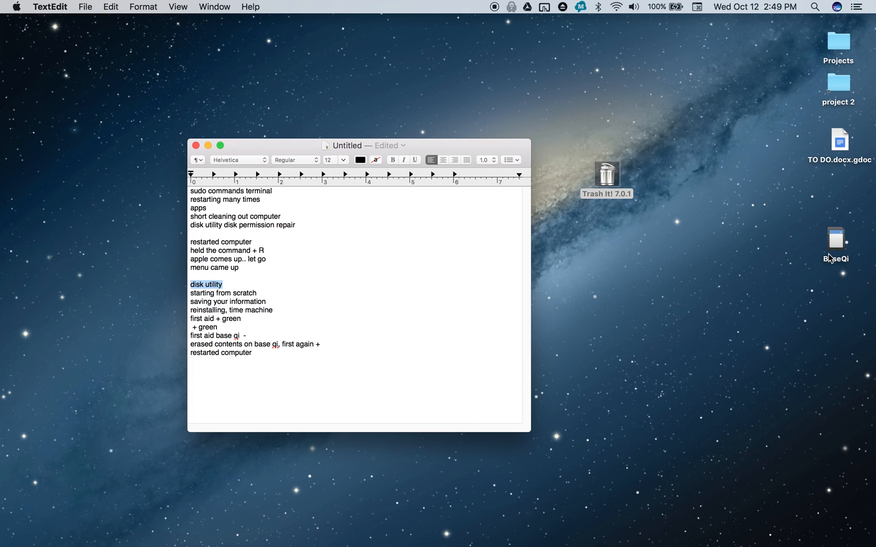
{"action": "mouse_move", "coordinate": [800, 270]}
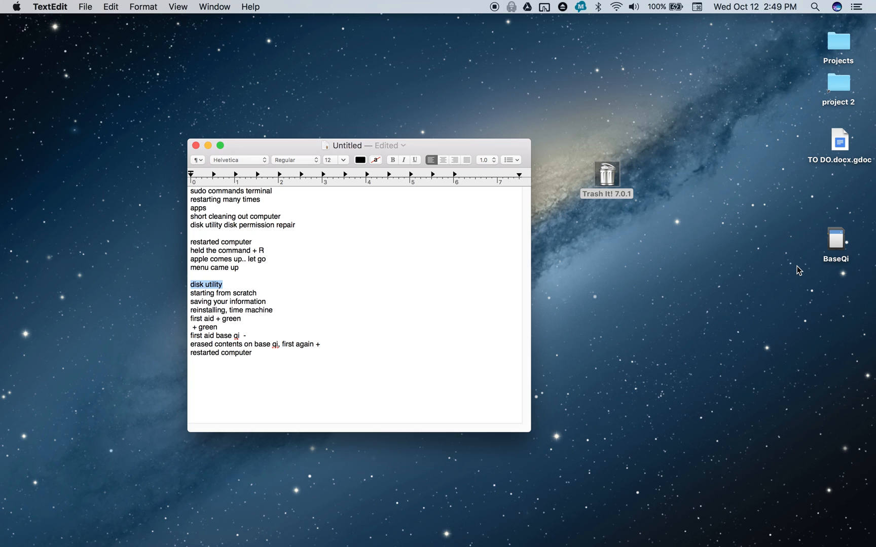
{"action": "mouse_move", "coordinate": [856, 250]}
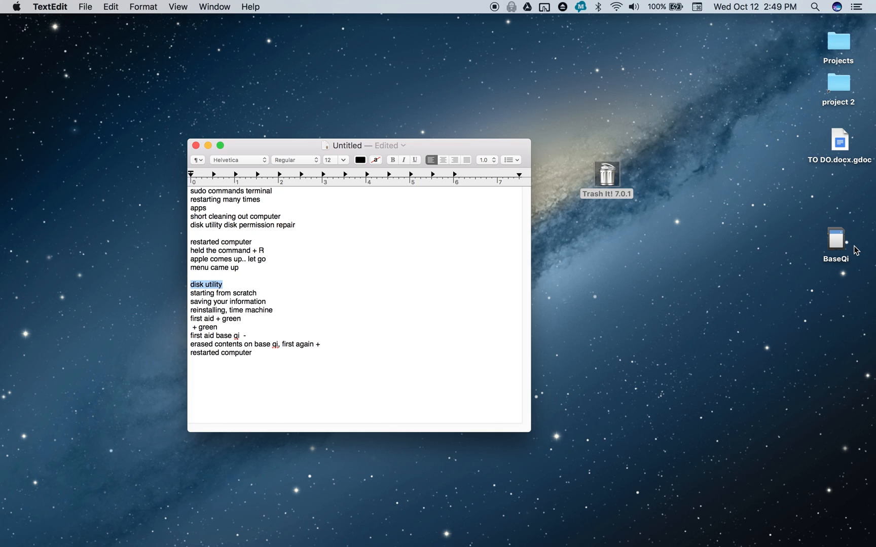
{"action": "mouse_move", "coordinate": [703, 293]}
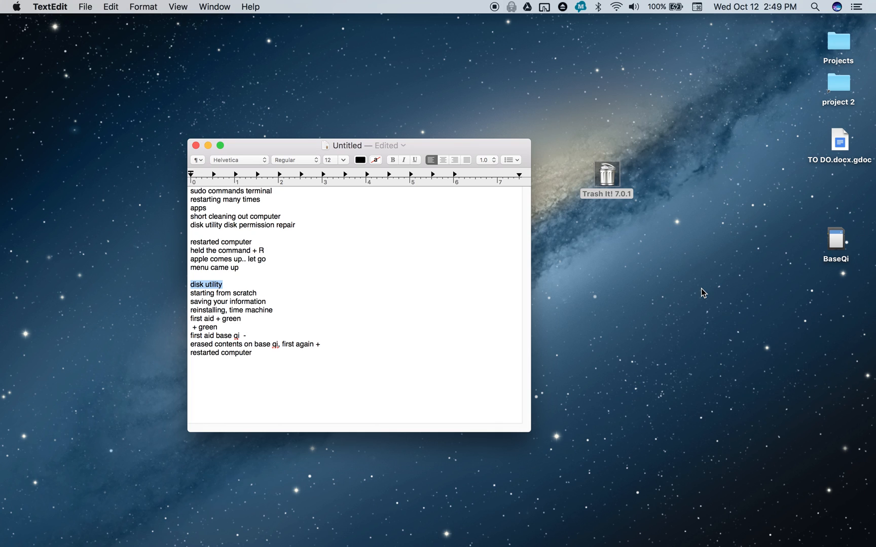
{"action": "mouse_move", "coordinate": [665, 290]}
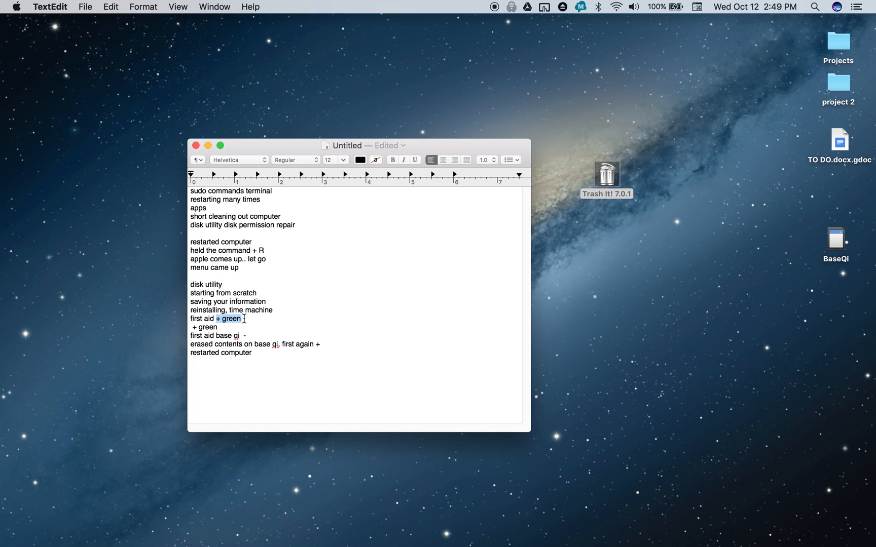
{"action": "mouse_move", "coordinate": [489, 297]}
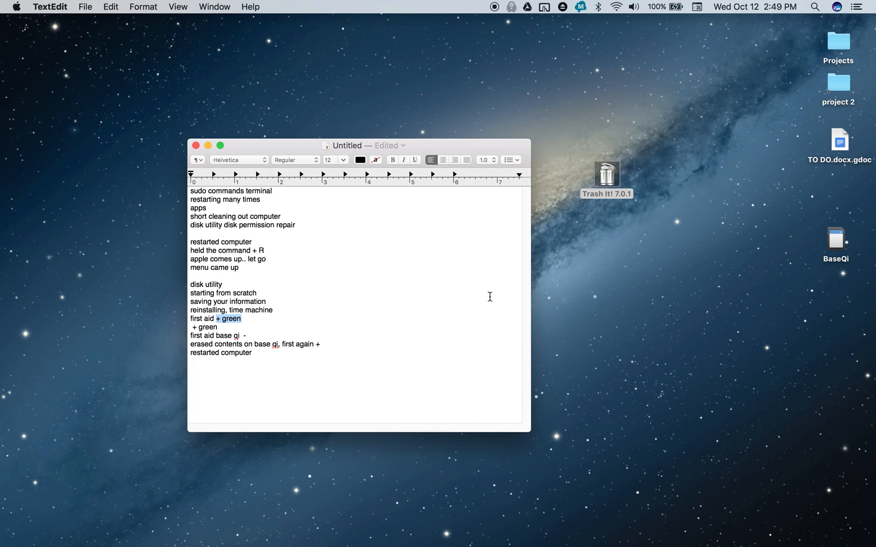
{"action": "mouse_move", "coordinate": [228, 336]}
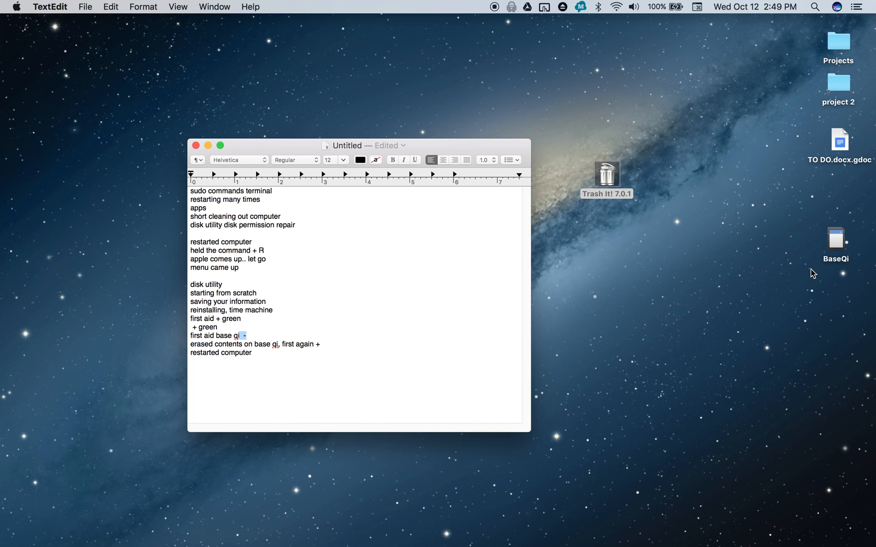
{"action": "mouse_move", "coordinate": [281, 347]}
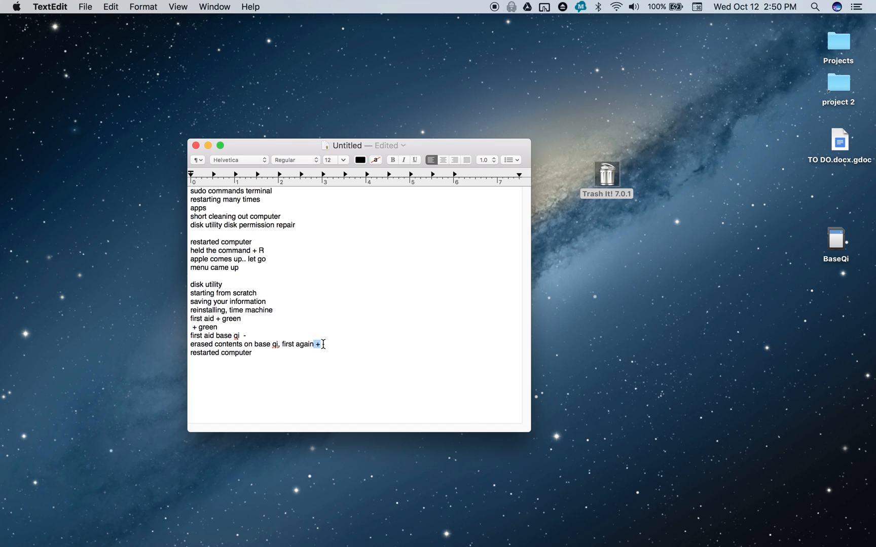
{"action": "mouse_move", "coordinate": [673, 311]}
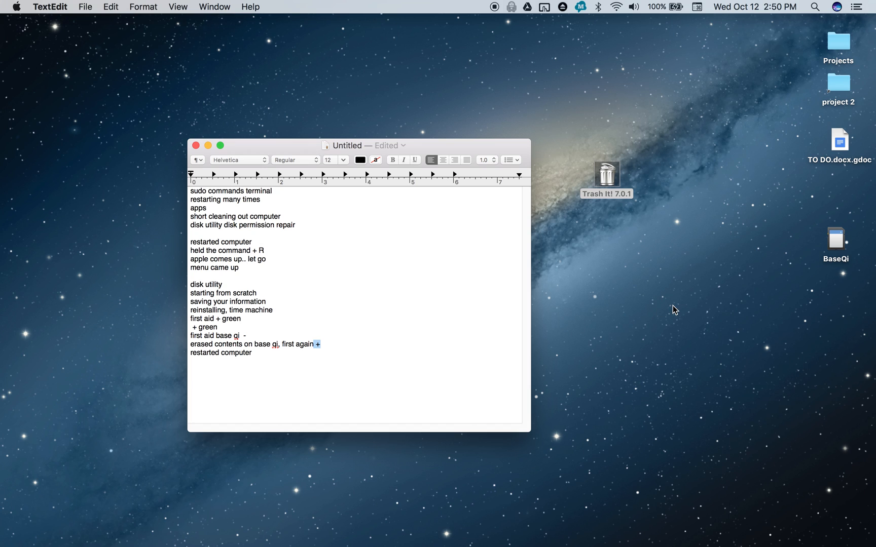
{"action": "mouse_move", "coordinate": [870, 289]}
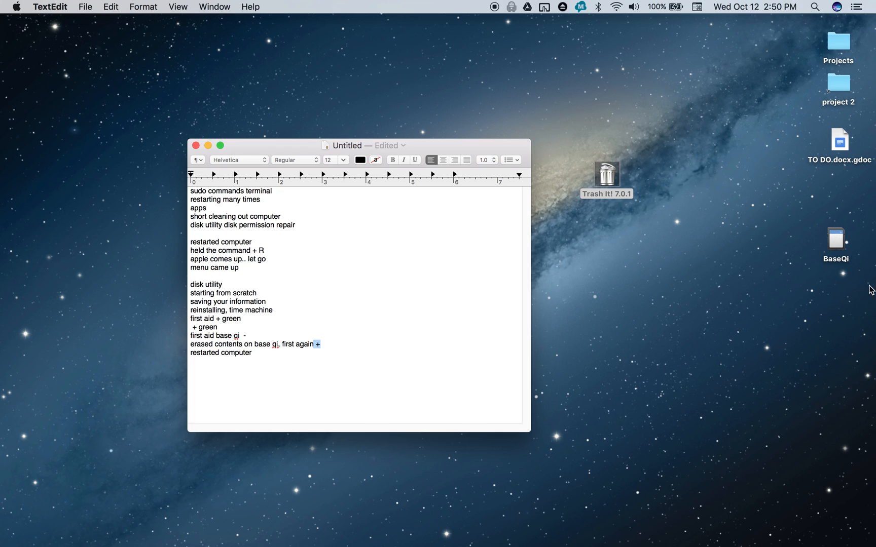
{"action": "mouse_move", "coordinate": [840, 240]}
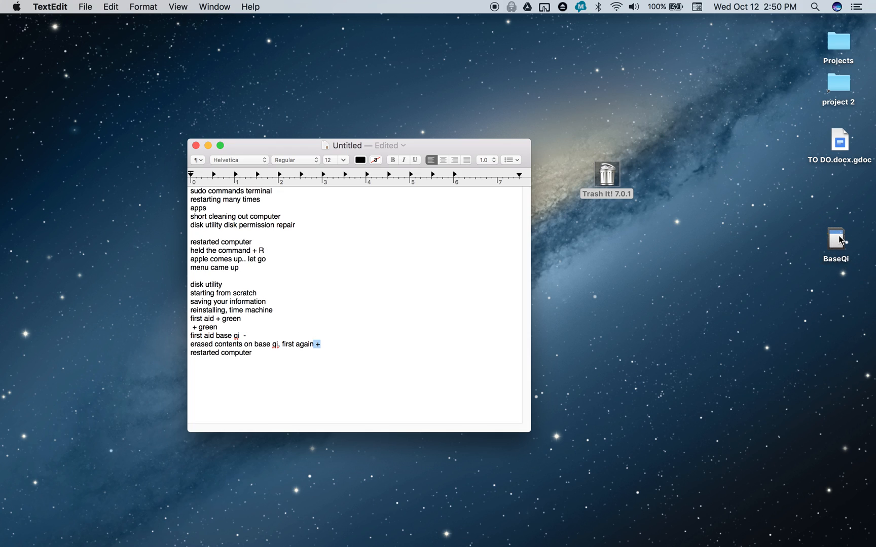
{"action": "mouse_move", "coordinate": [836, 254]}
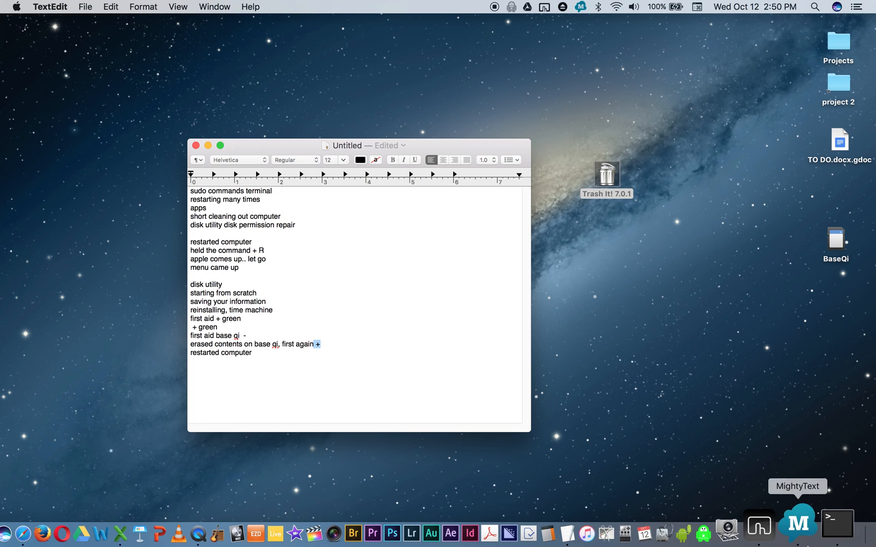
{"action": "mouse_move", "coordinate": [828, 416]}
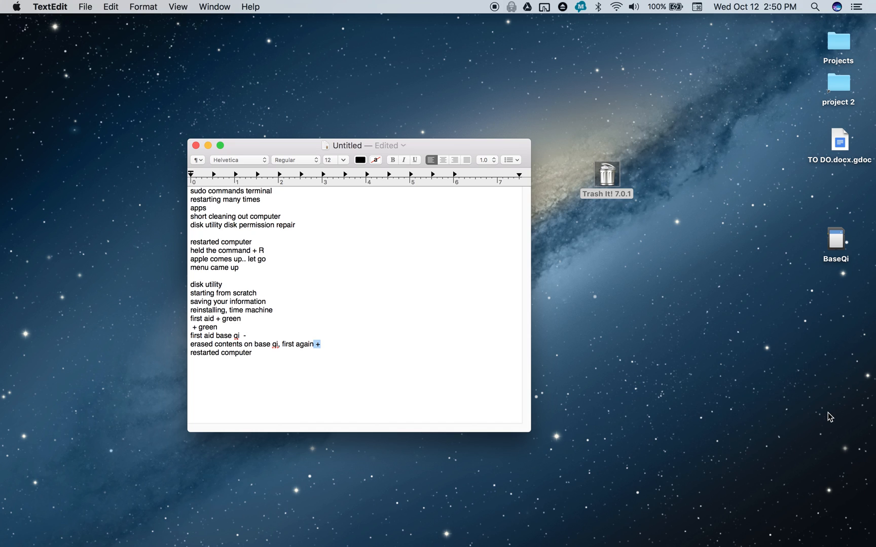
{"action": "mouse_move", "coordinate": [823, 382]}
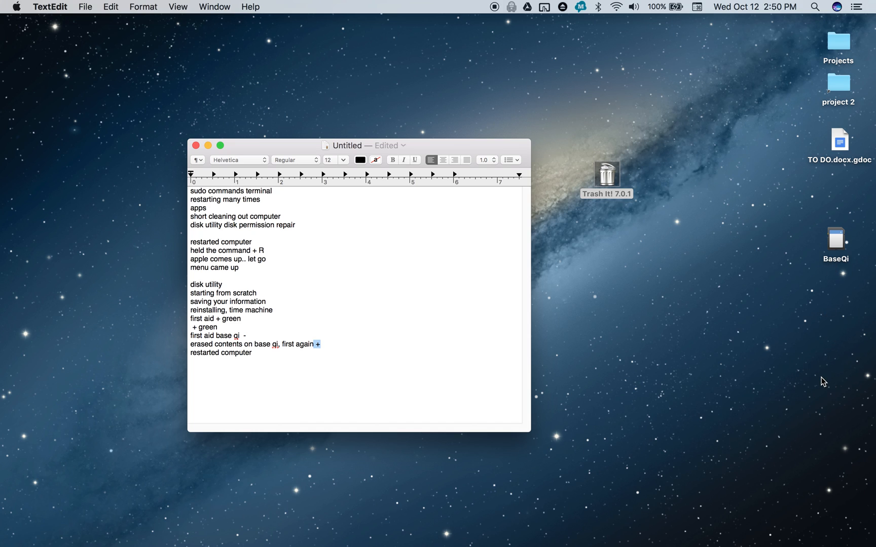
{"action": "mouse_move", "coordinate": [766, 431]}
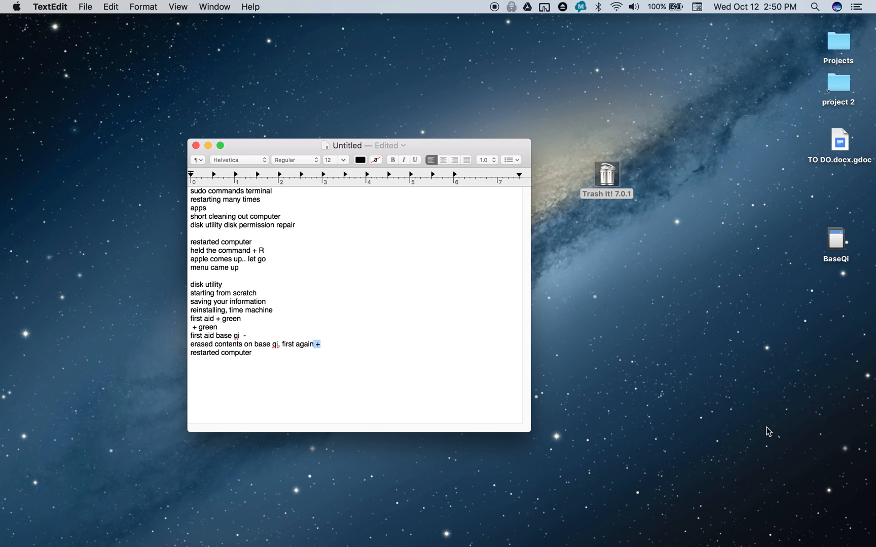
{"action": "mouse_move", "coordinate": [777, 255]}
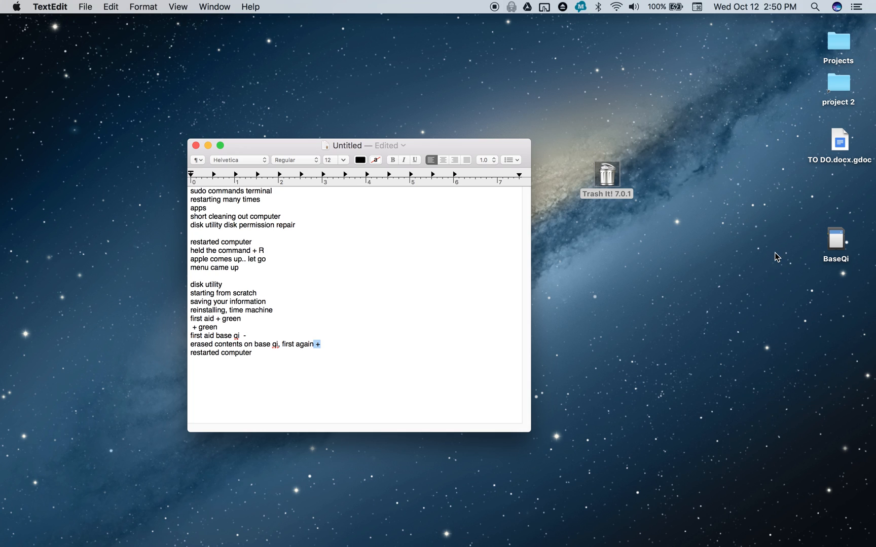
{"action": "mouse_move", "coordinate": [843, 245]}
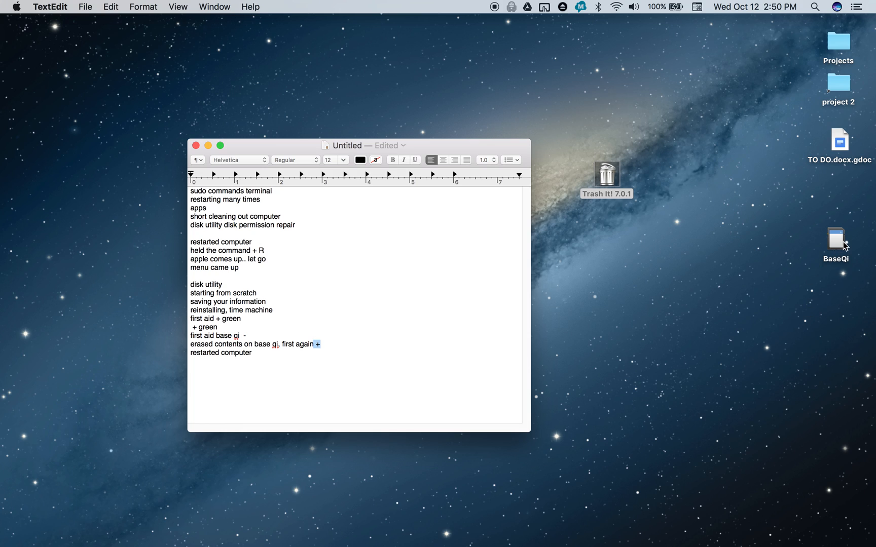
{"action": "mouse_move", "coordinate": [769, 276]}
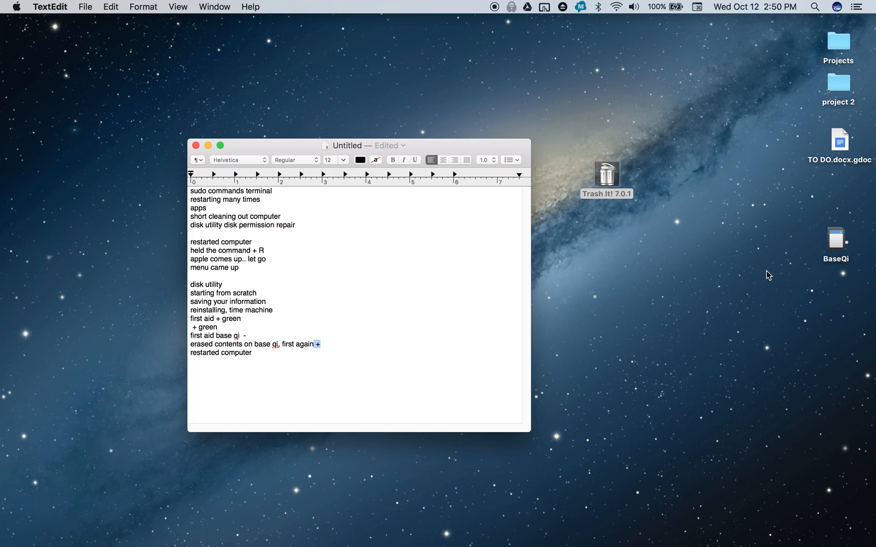
{"action": "mouse_move", "coordinate": [685, 267]}
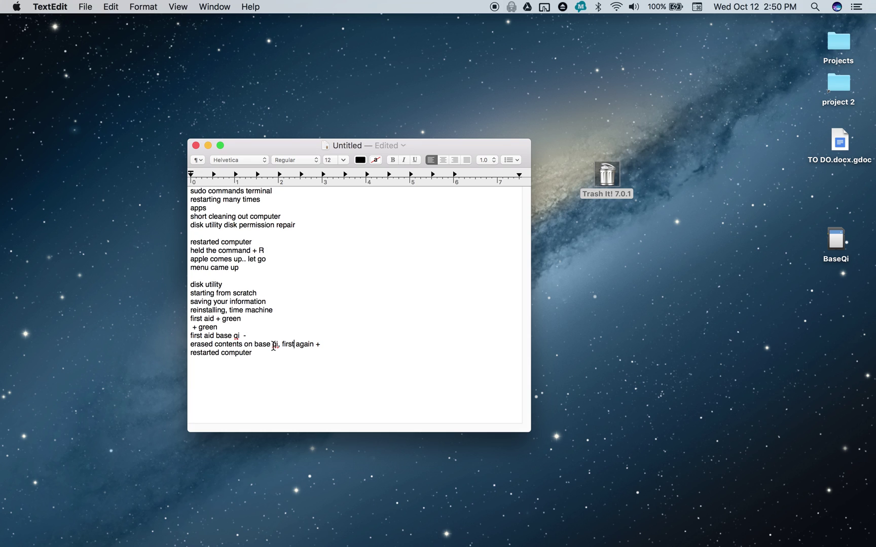
Mark 'gi, first again +' on the erased-contents line, then select the BaseQi desktop disk
{"action": "left_click_drag", "start_coordinate": [271, 344], "coordinate": [320, 344]}
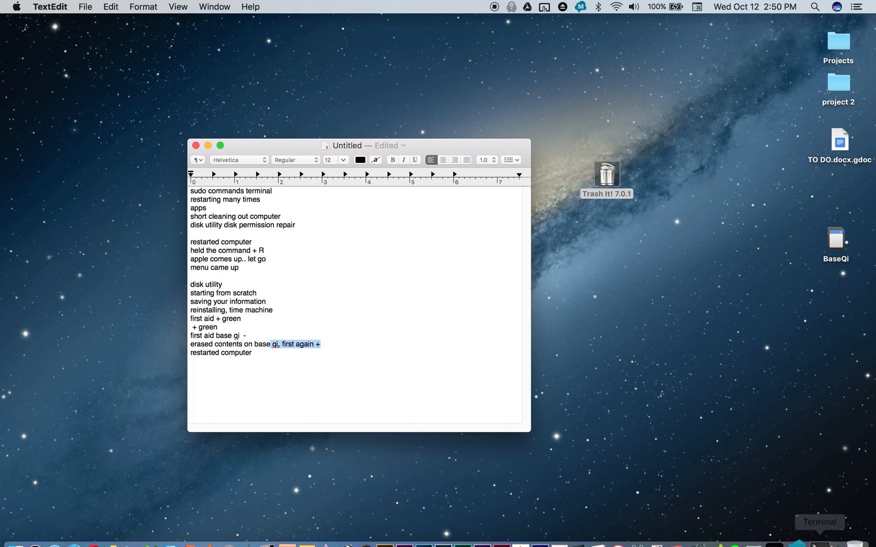
{"action": "mouse_move", "coordinate": [854, 527]}
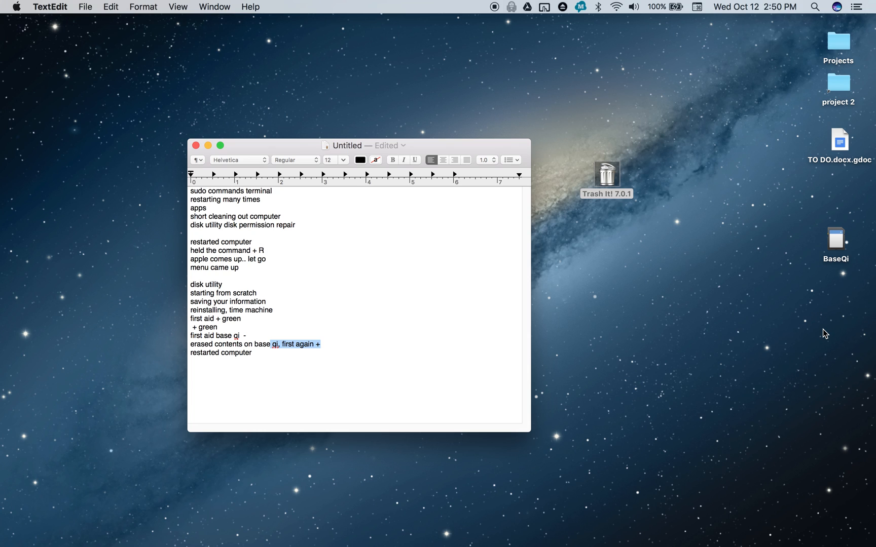
{"action": "mouse_move", "coordinate": [207, 200]}
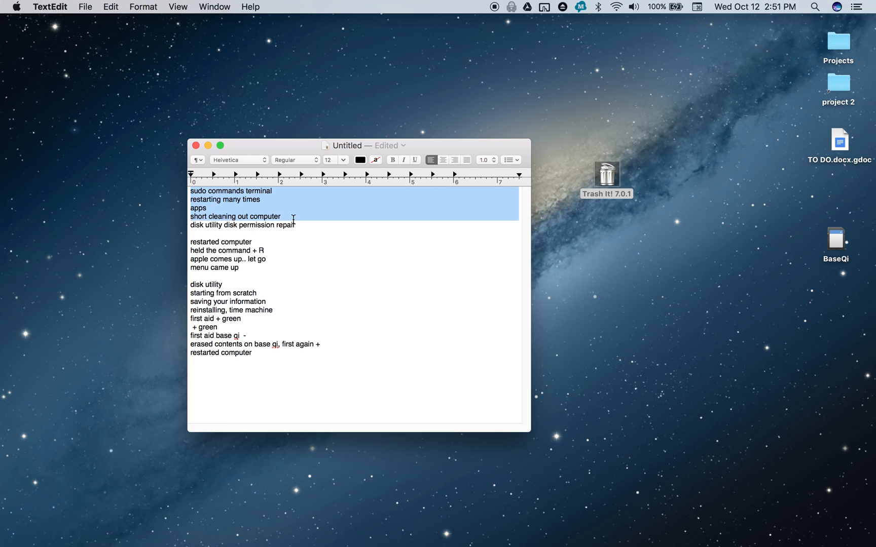
{"action": "mouse_move", "coordinate": [426, 237]}
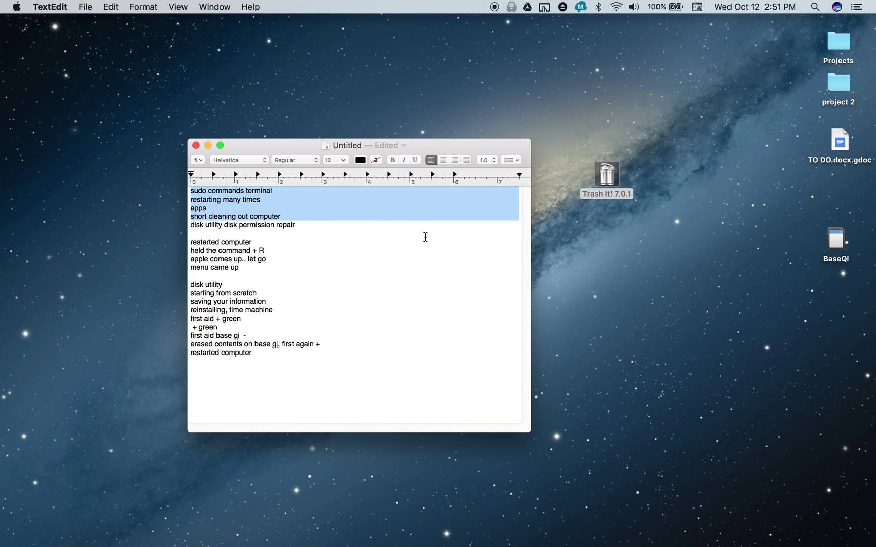
{"action": "left_click", "coordinate": [836, 238]}
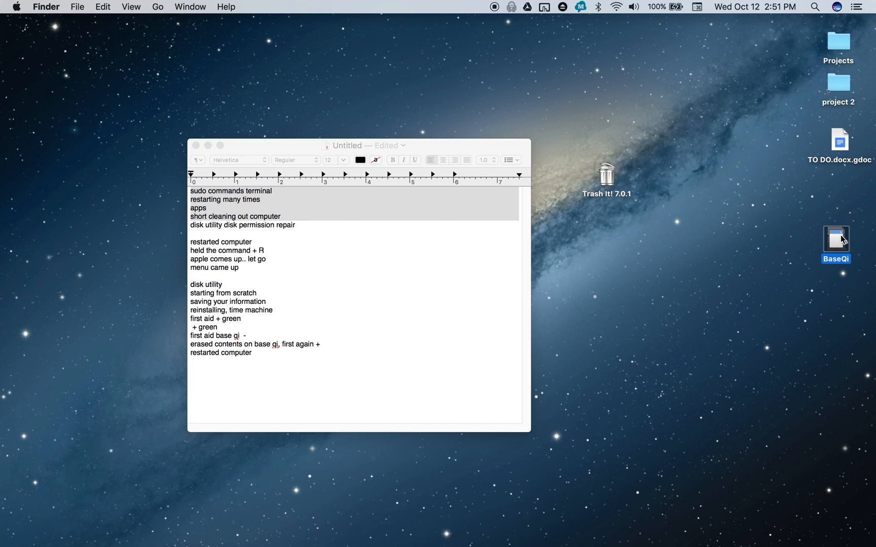
{"action": "mouse_move", "coordinate": [850, 266]}
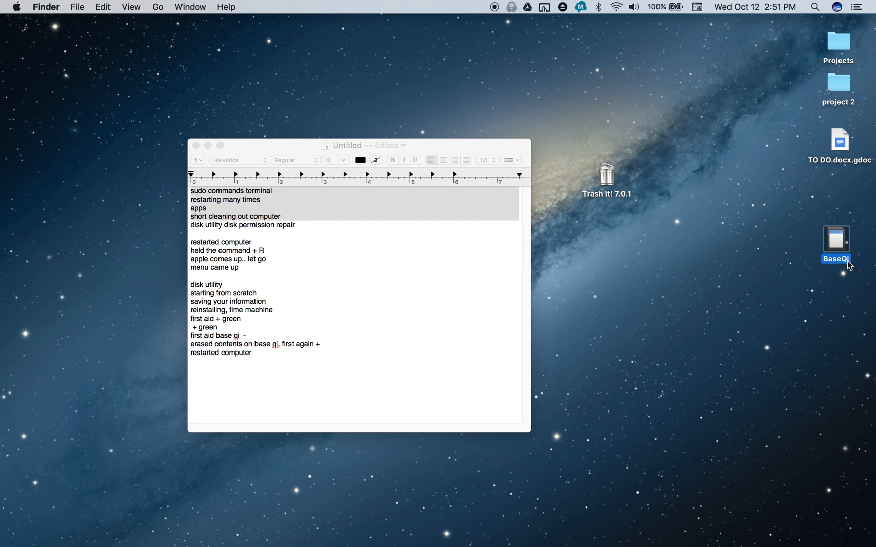
{"action": "mouse_move", "coordinate": [860, 245]}
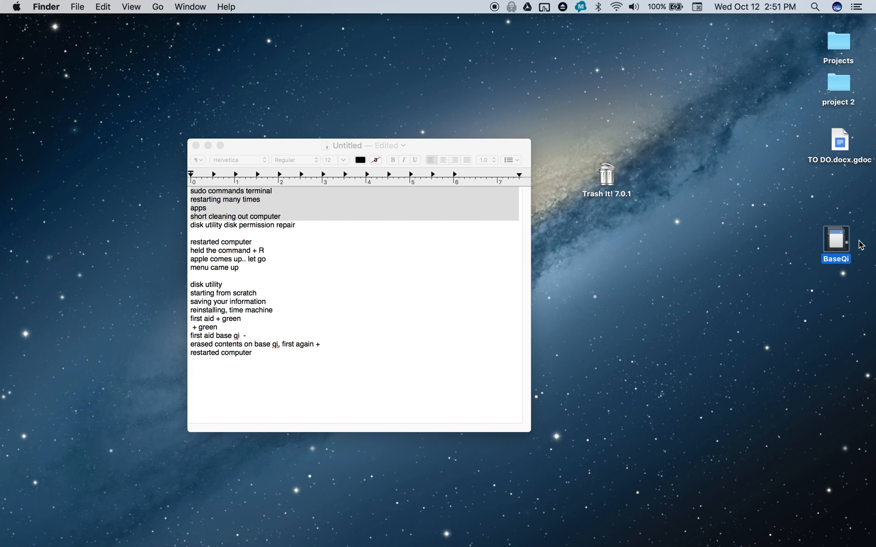